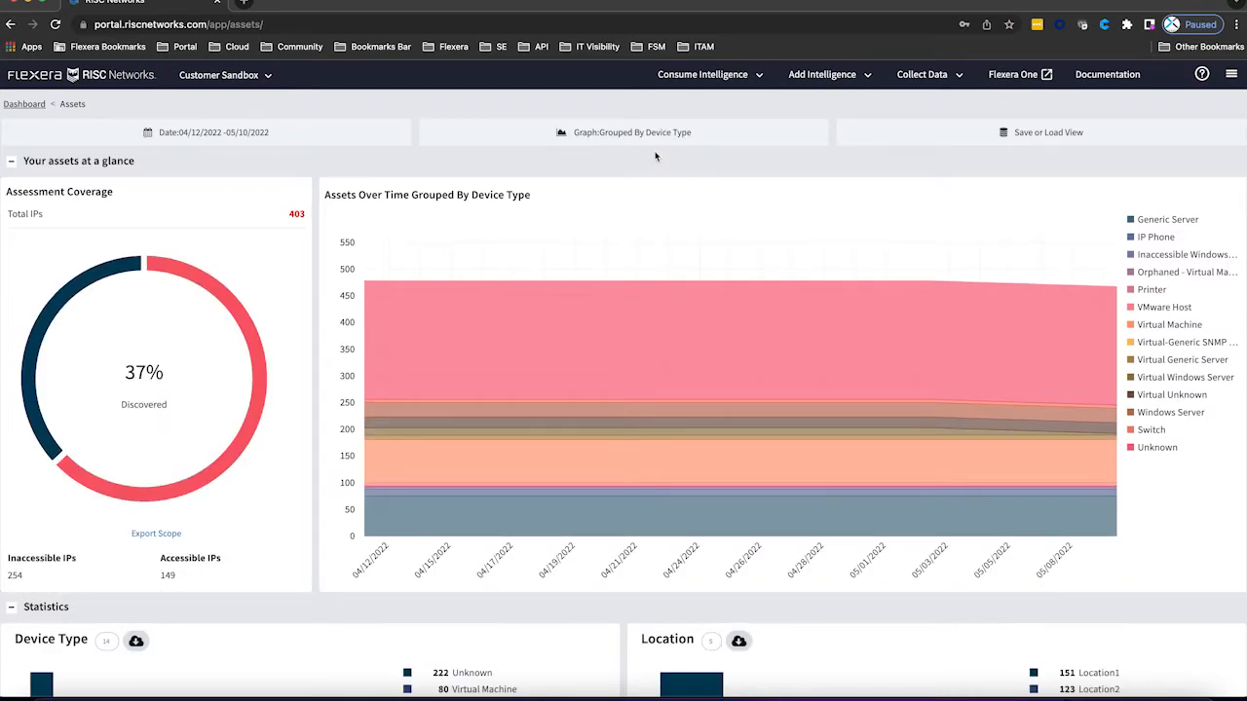
- Scroll down the Assets page through coverage, device type and OS charts to the All Assets table
scroll("down", 3)
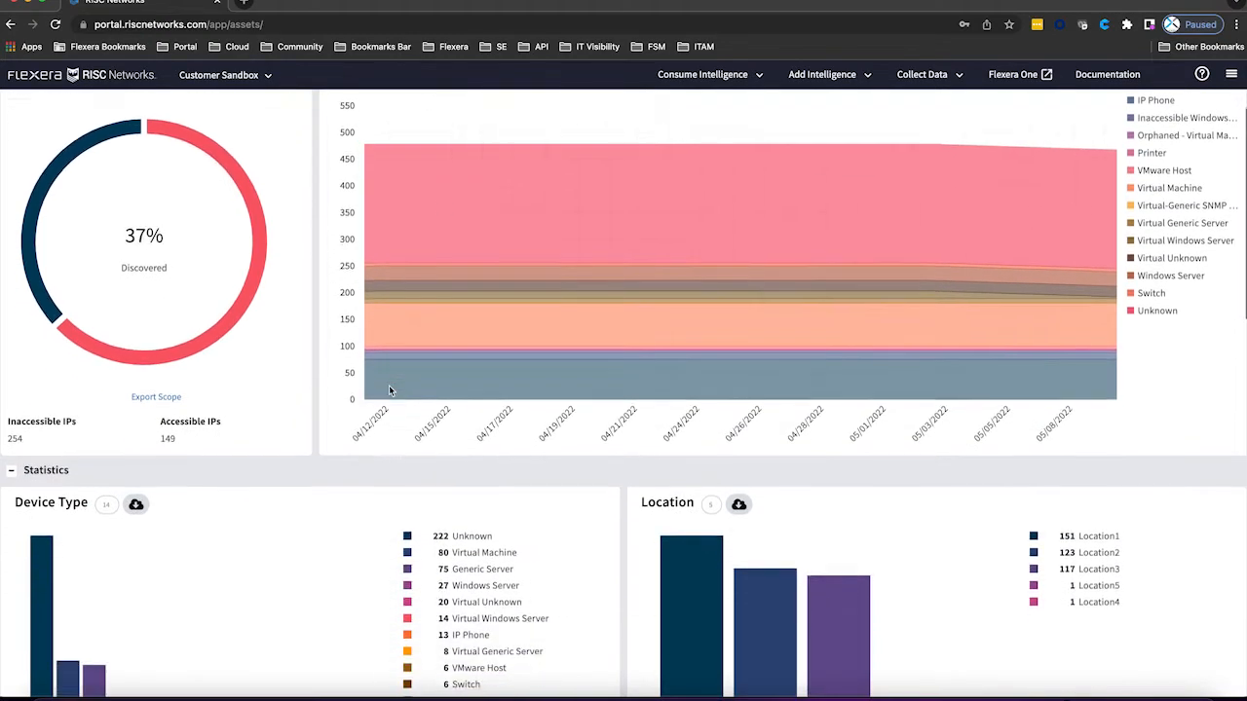
scroll("down", 3)
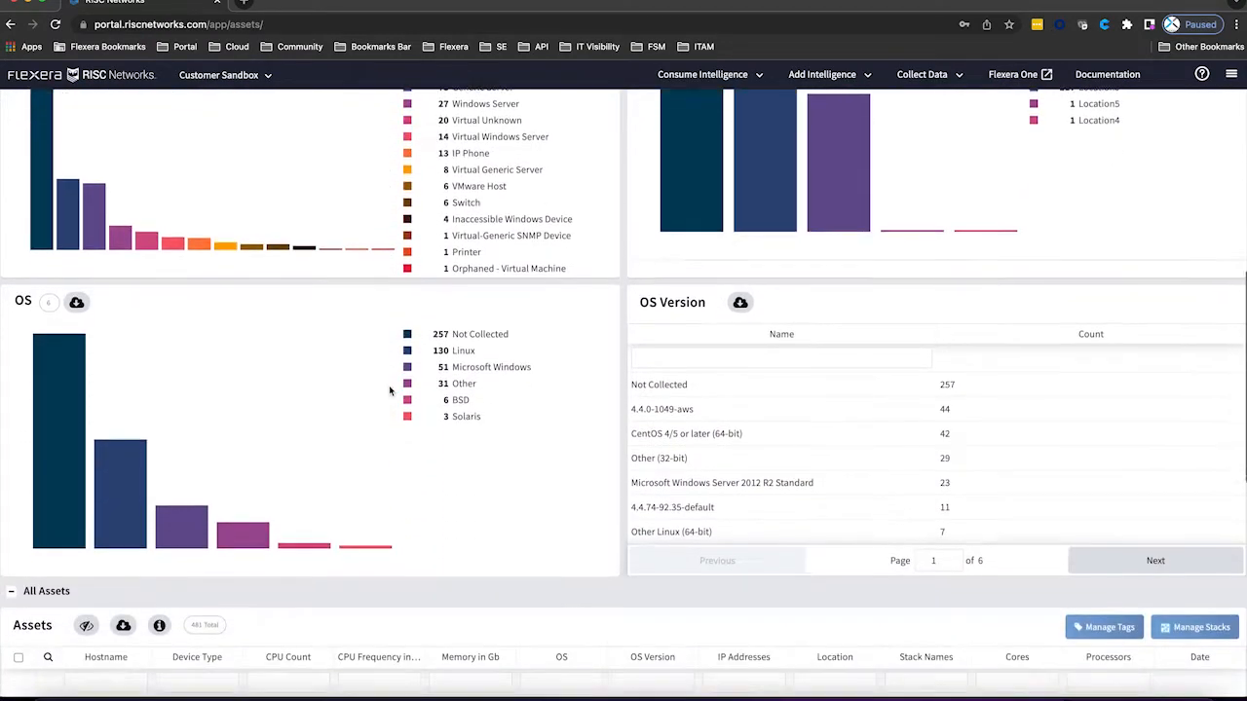
scroll("down", 3)
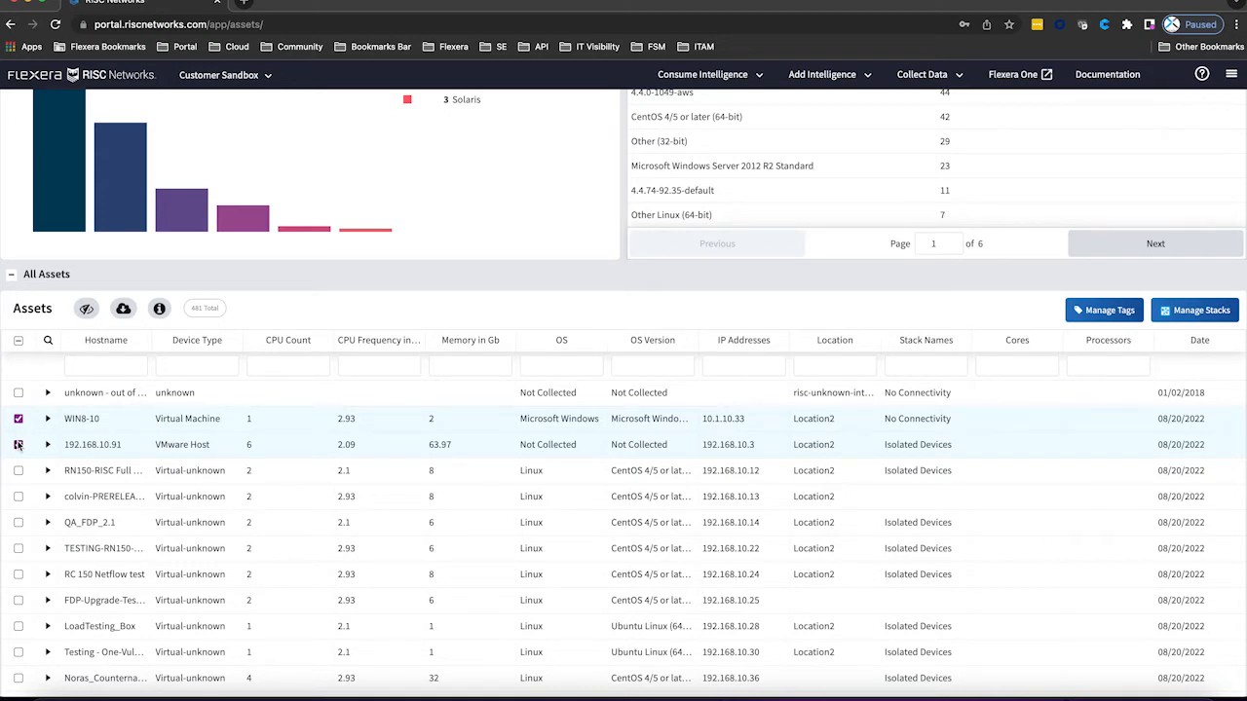
- Go to Consume Intelligence > Application Stacks Summary and list the Total (232) servers
left_click(702, 74)
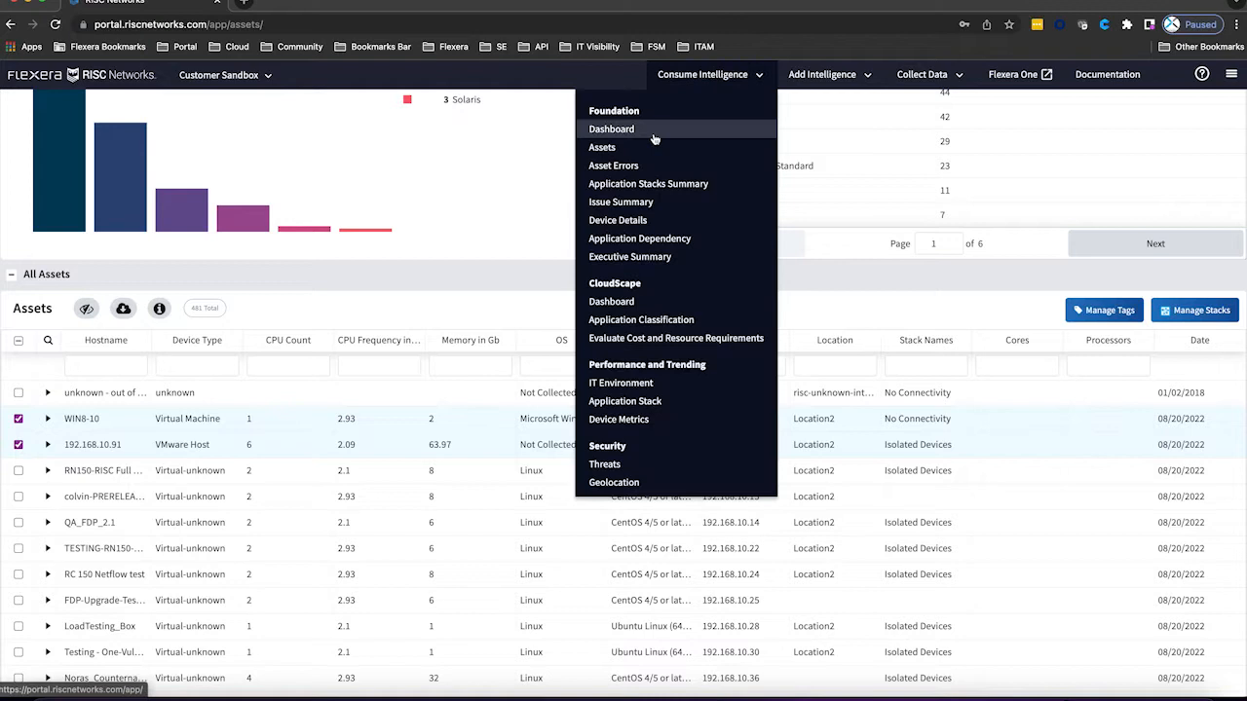
left_click(647, 183)
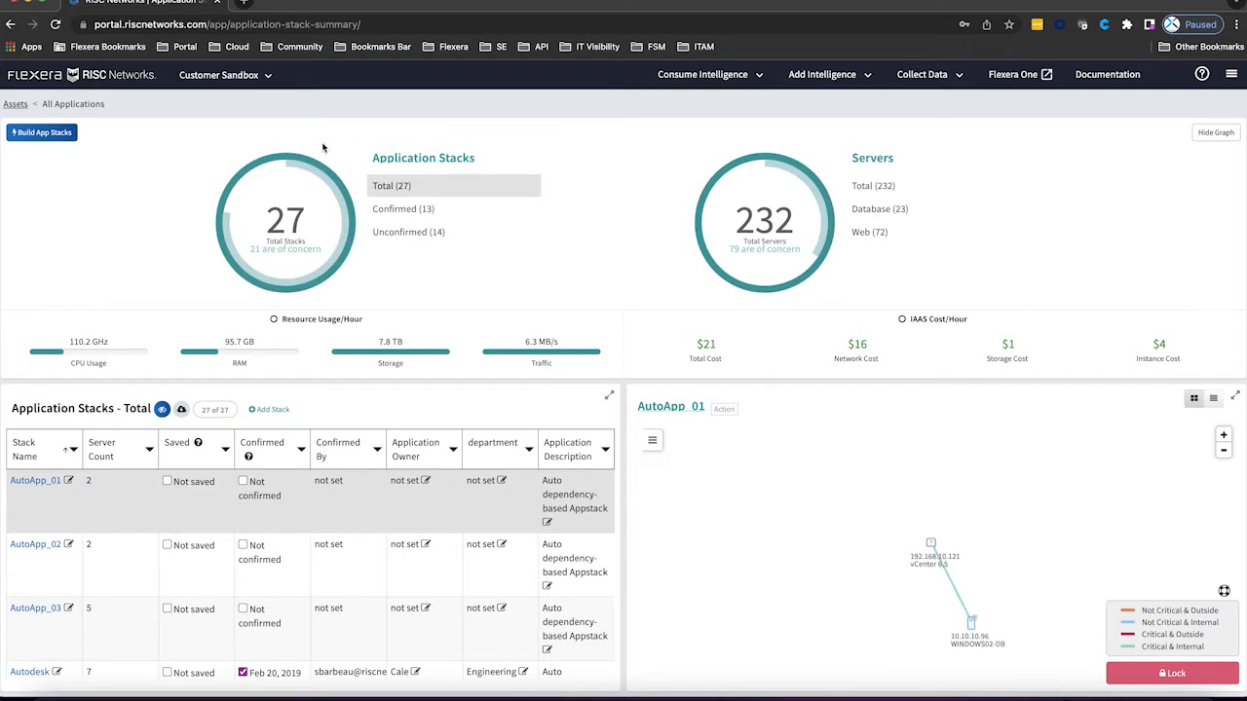
left_click(41, 132)
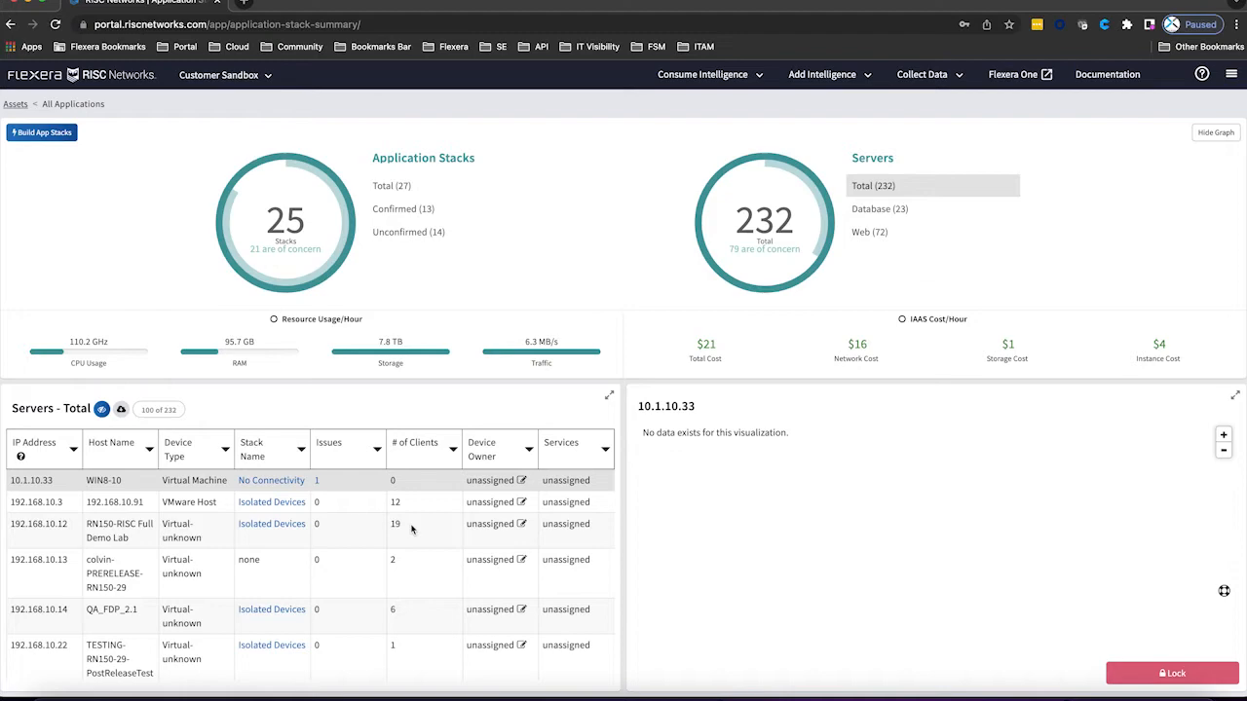
- View server 192.168.10.12's connection map, return to the 27 stacks list and show AutoApp_03's dependency map
left_click(39, 522)
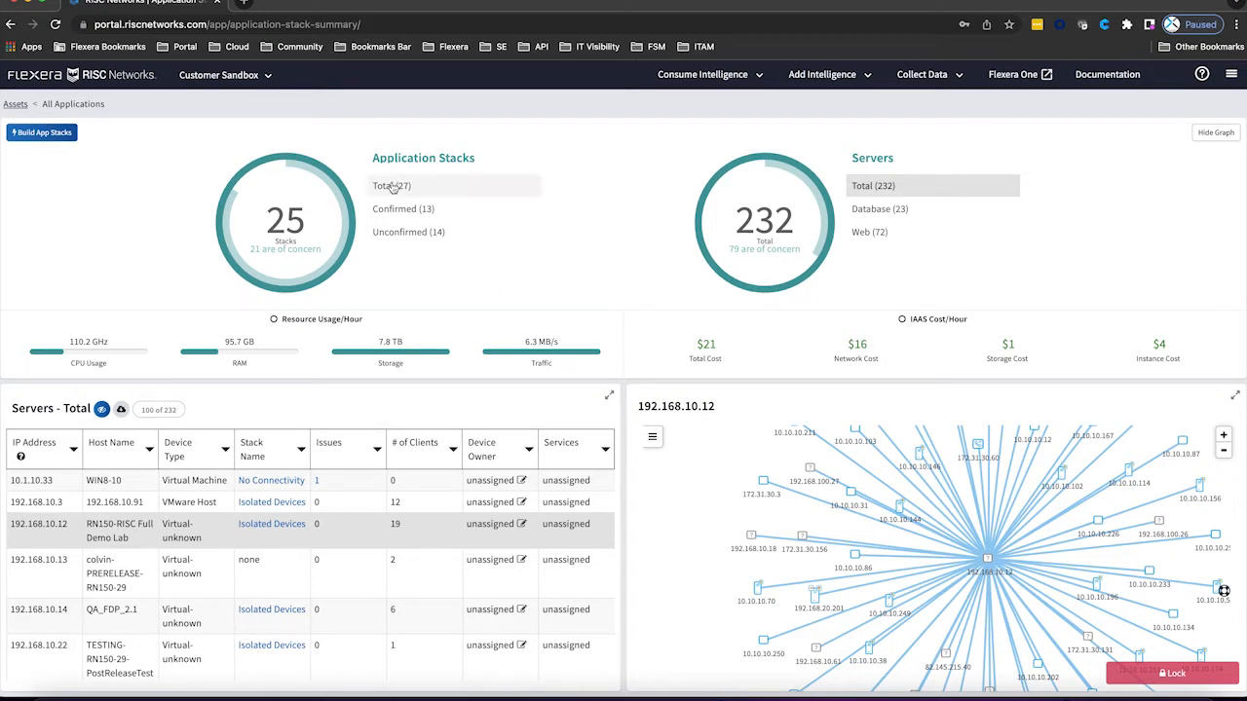
left_click(390, 187)
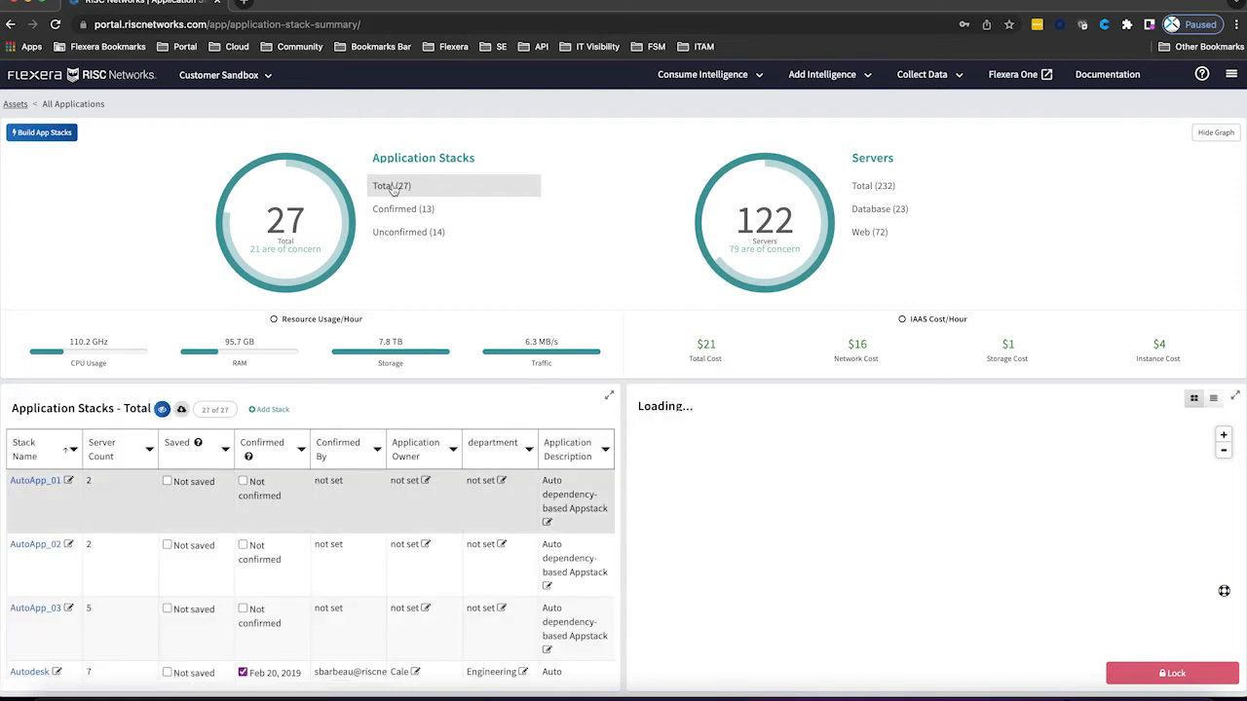
left_click(35, 479)
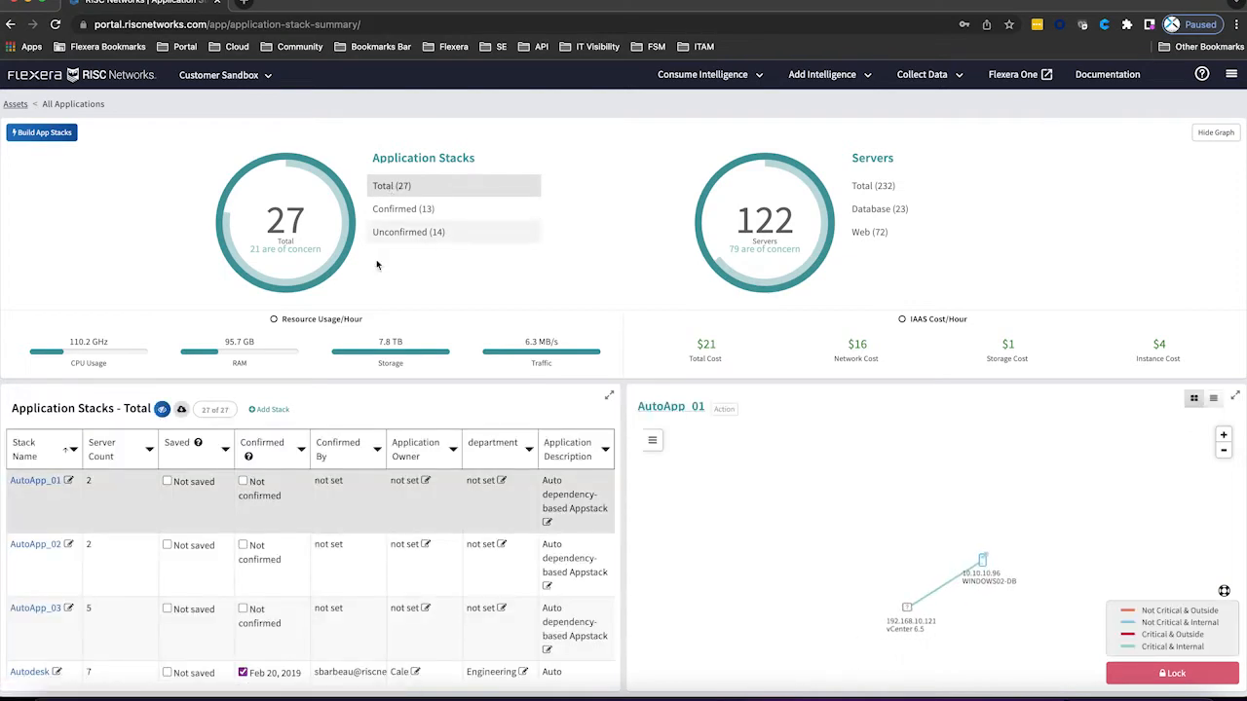
left_click(35, 608)
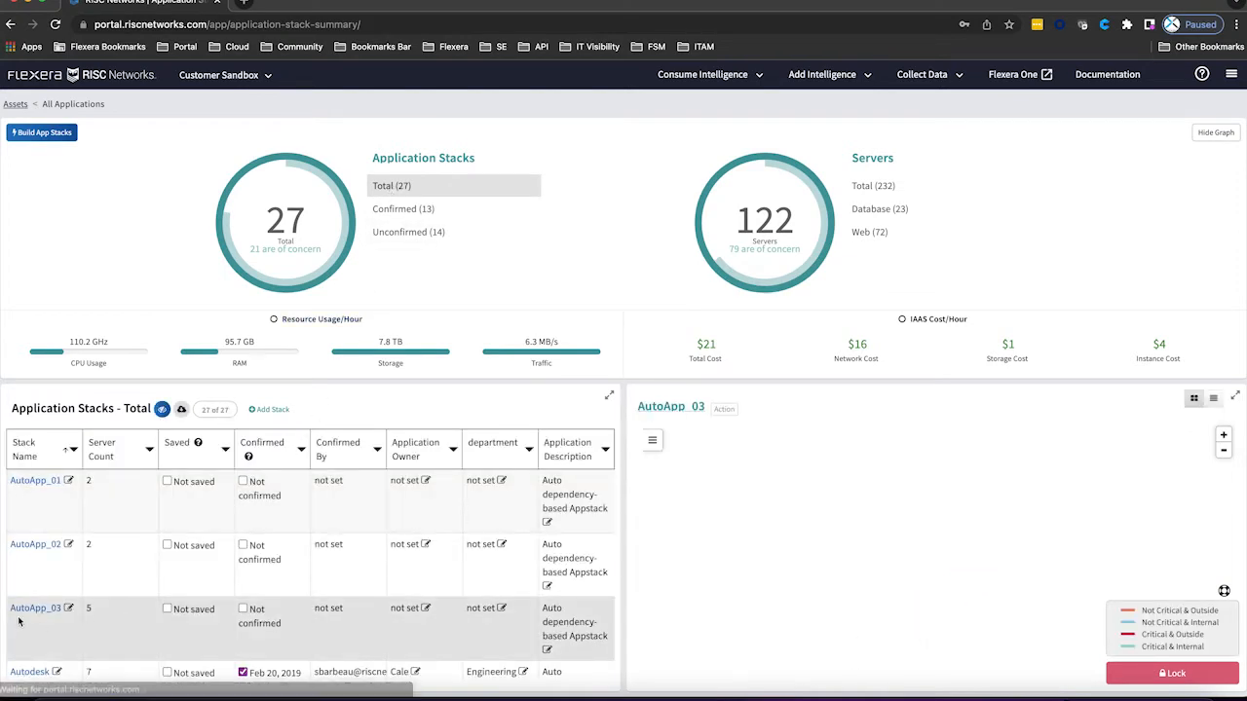
- Open the View Individual Application Stack page for AutoApp_03 and let its visualization load
left_click(35, 608)
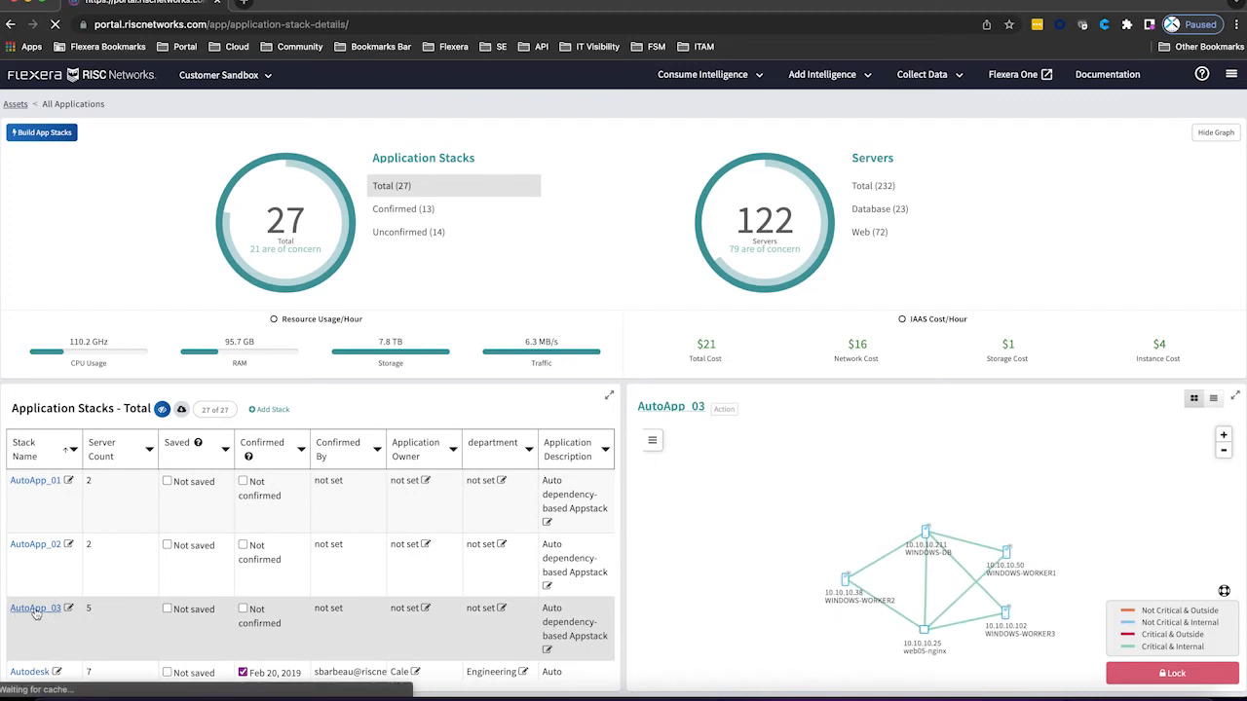
left_click(35, 608)
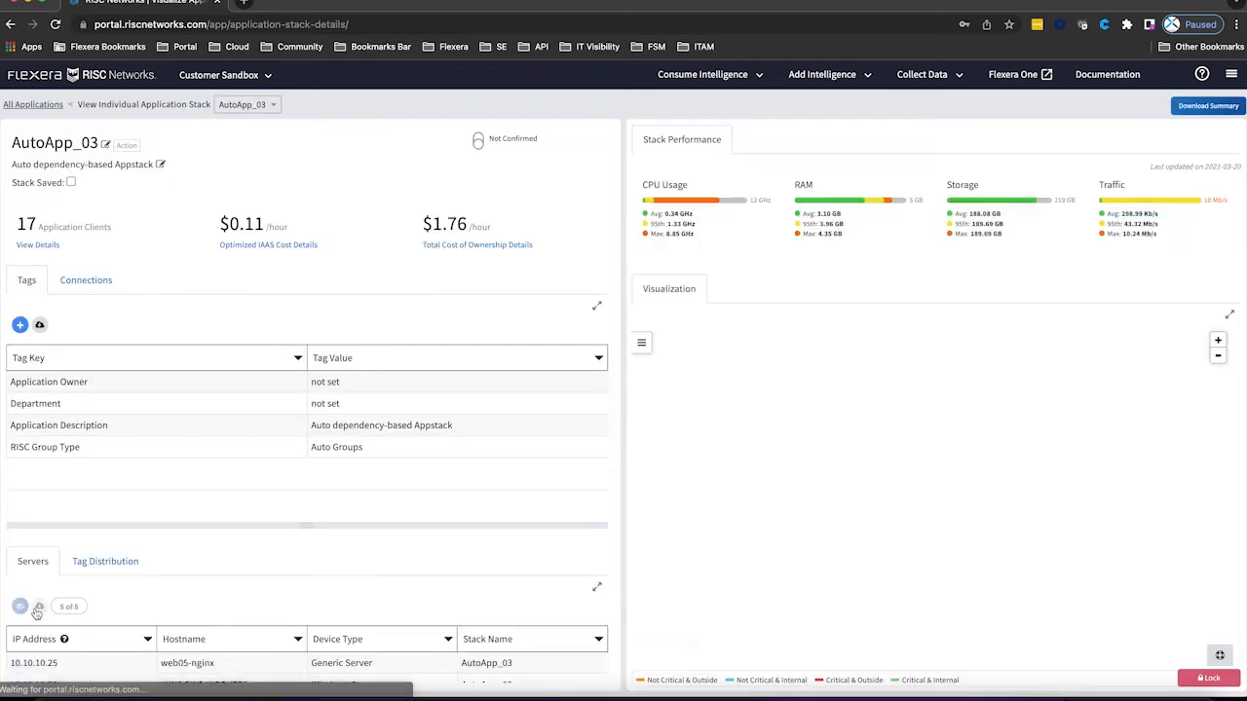
left_click(20, 606)
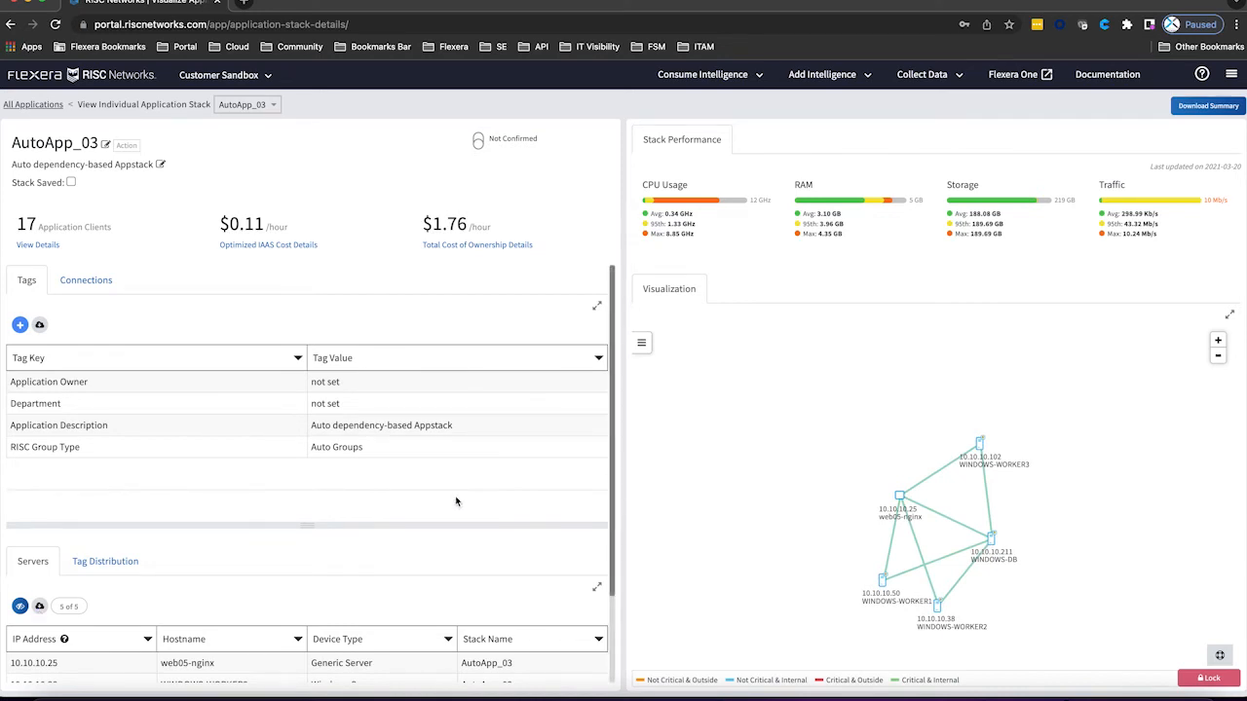
mouse_move(624, 476)
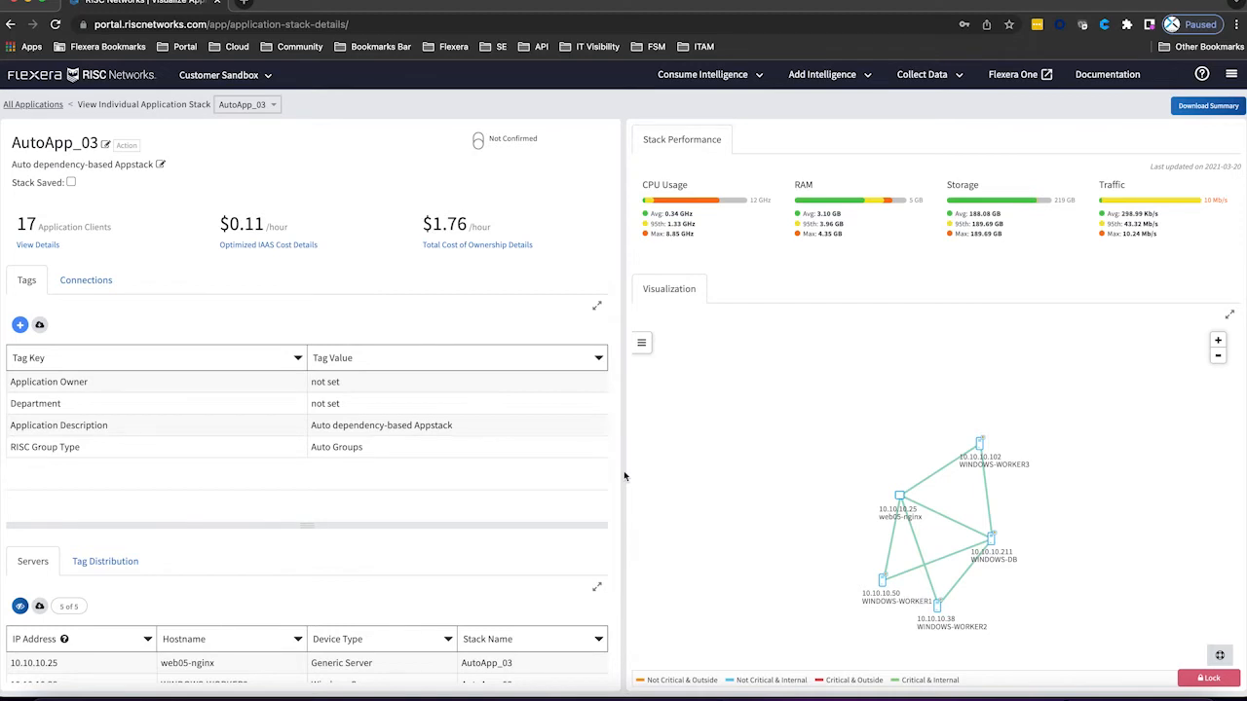
mouse_move(836, 476)
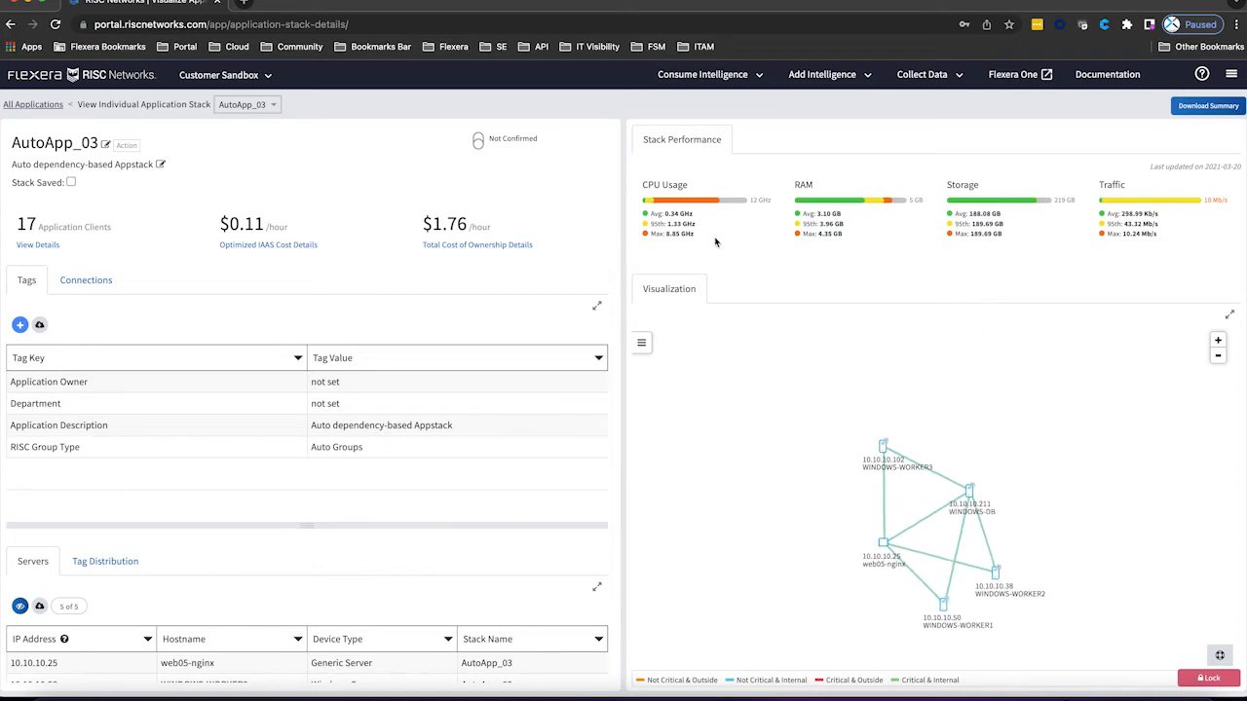
mouse_move(741, 240)
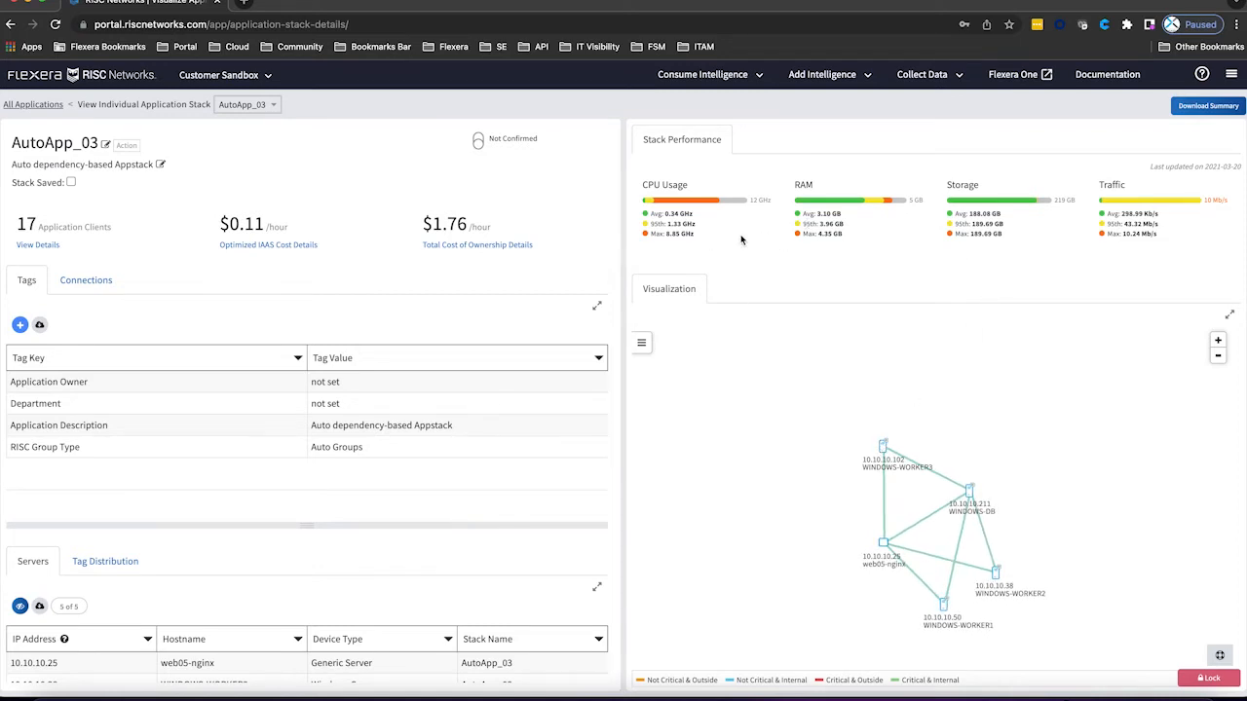
mouse_move(1042, 218)
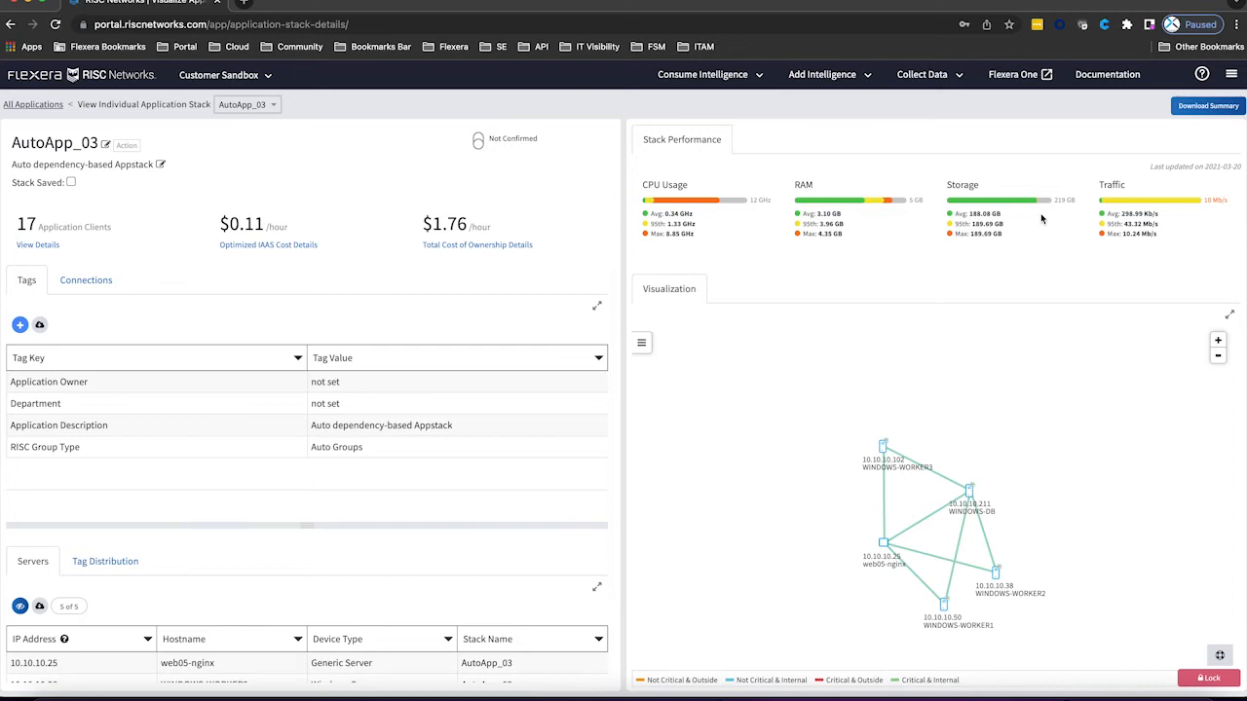
mouse_move(954, 405)
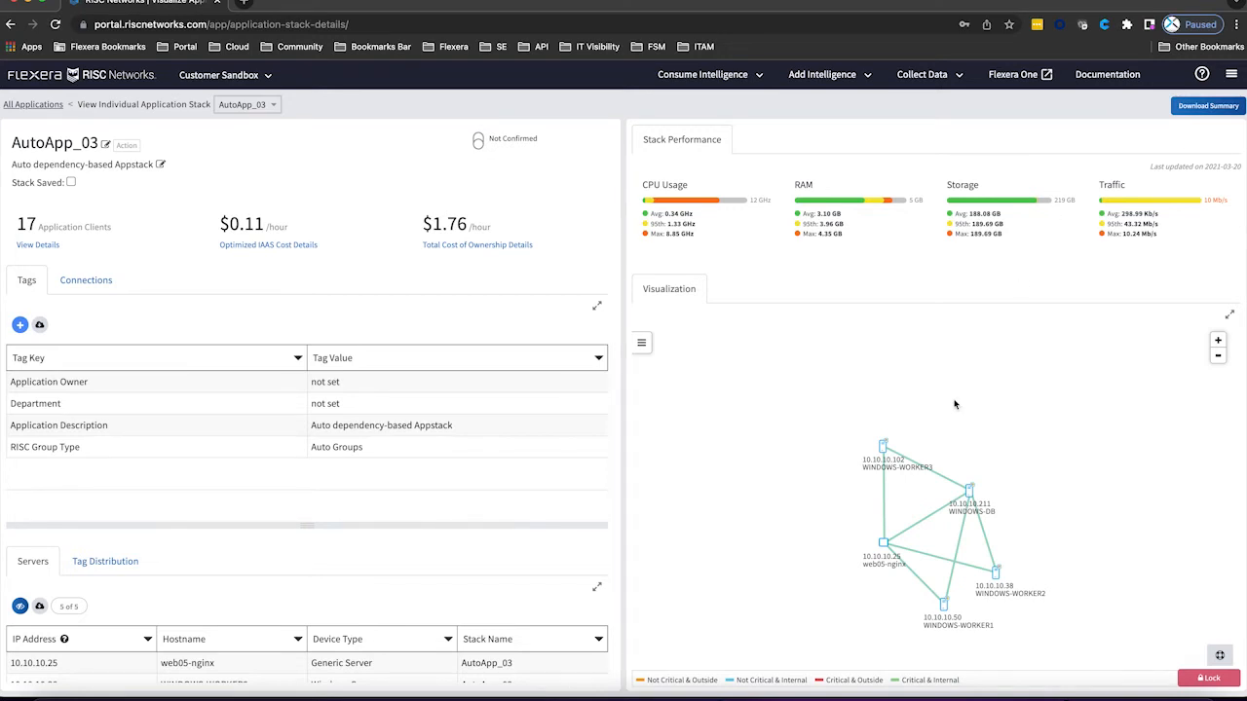
mouse_move(947, 411)
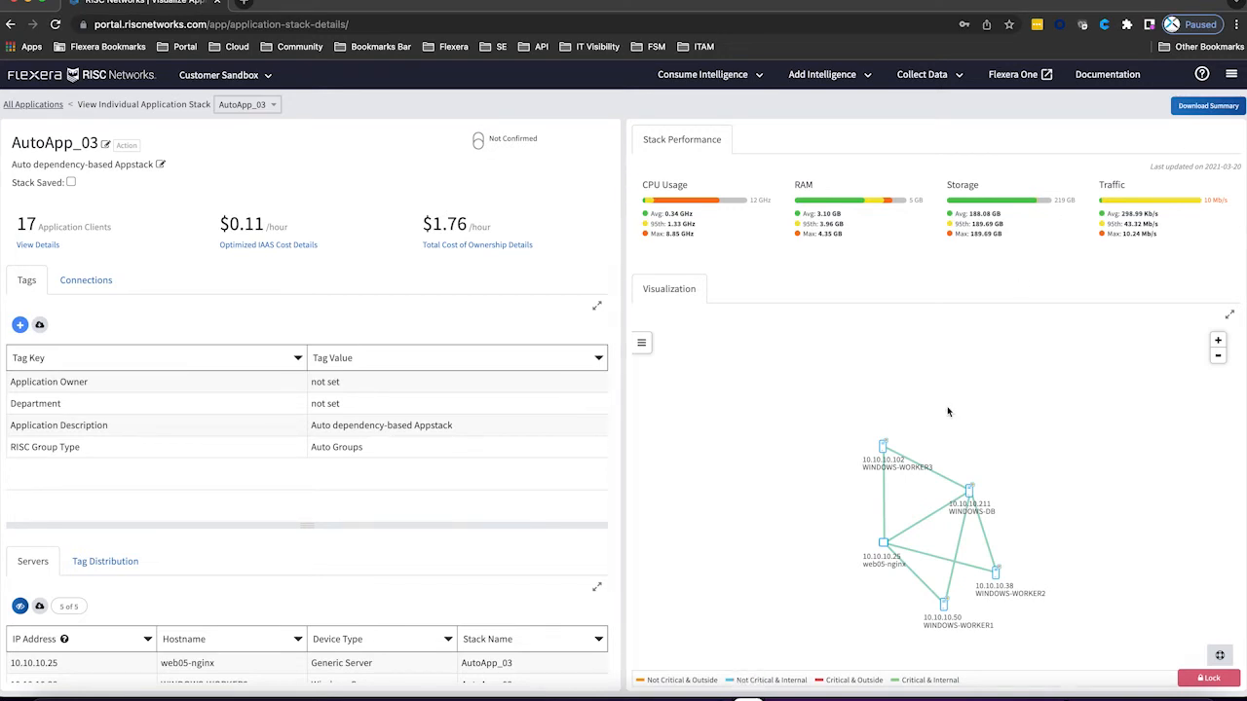
mouse_move(928, 570)
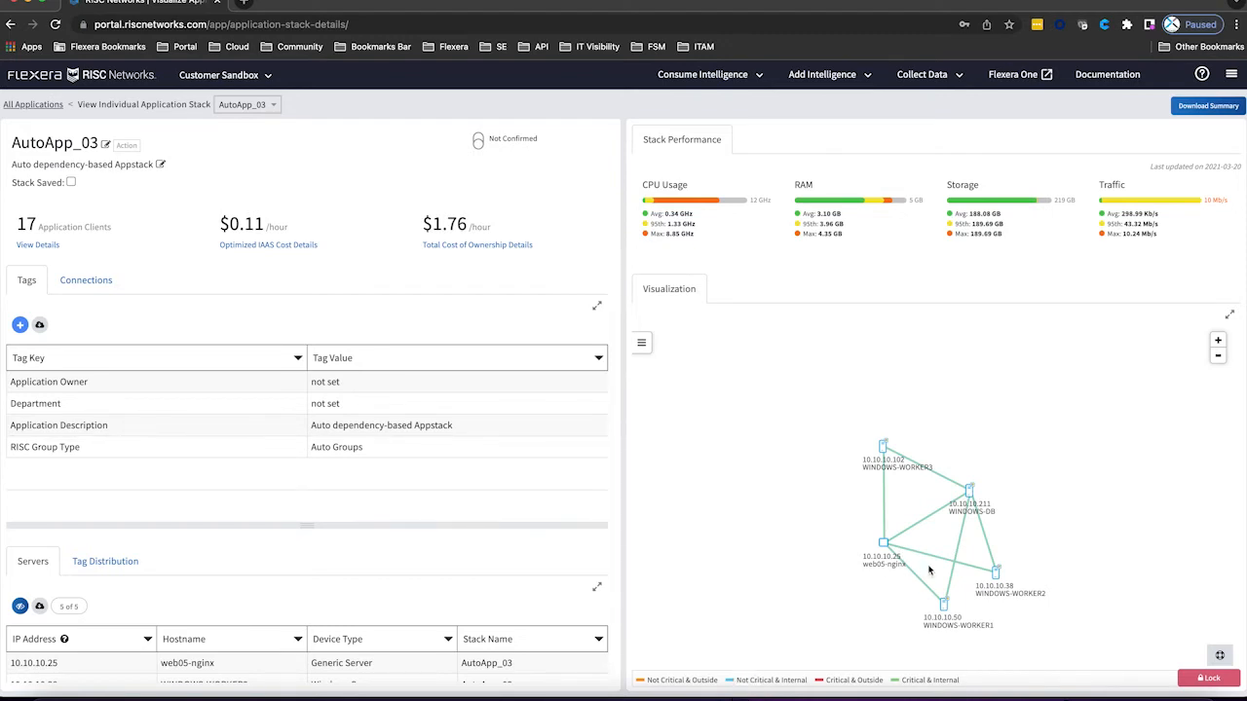
- Expand AutoApp_03's map to stack level, reposition Tableau and list the Tableau–AutoApp_03 connections
left_click(641, 343)
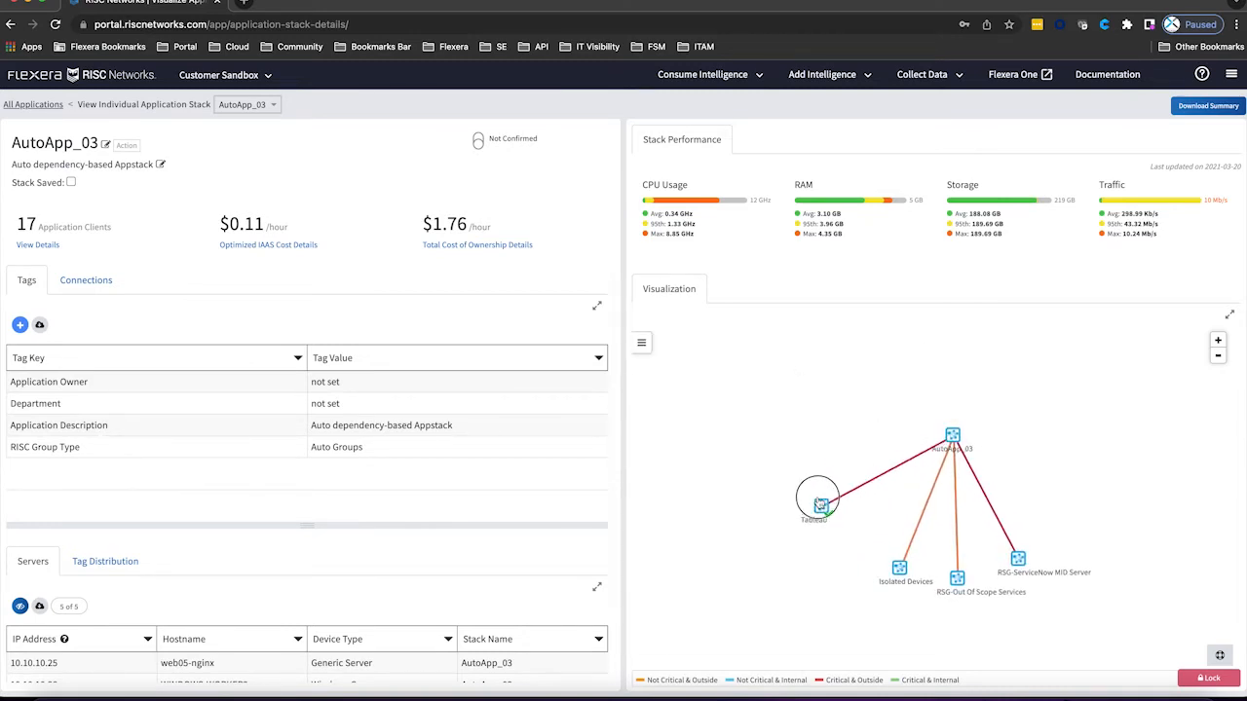
left_click_drag(819, 503, 808, 479)
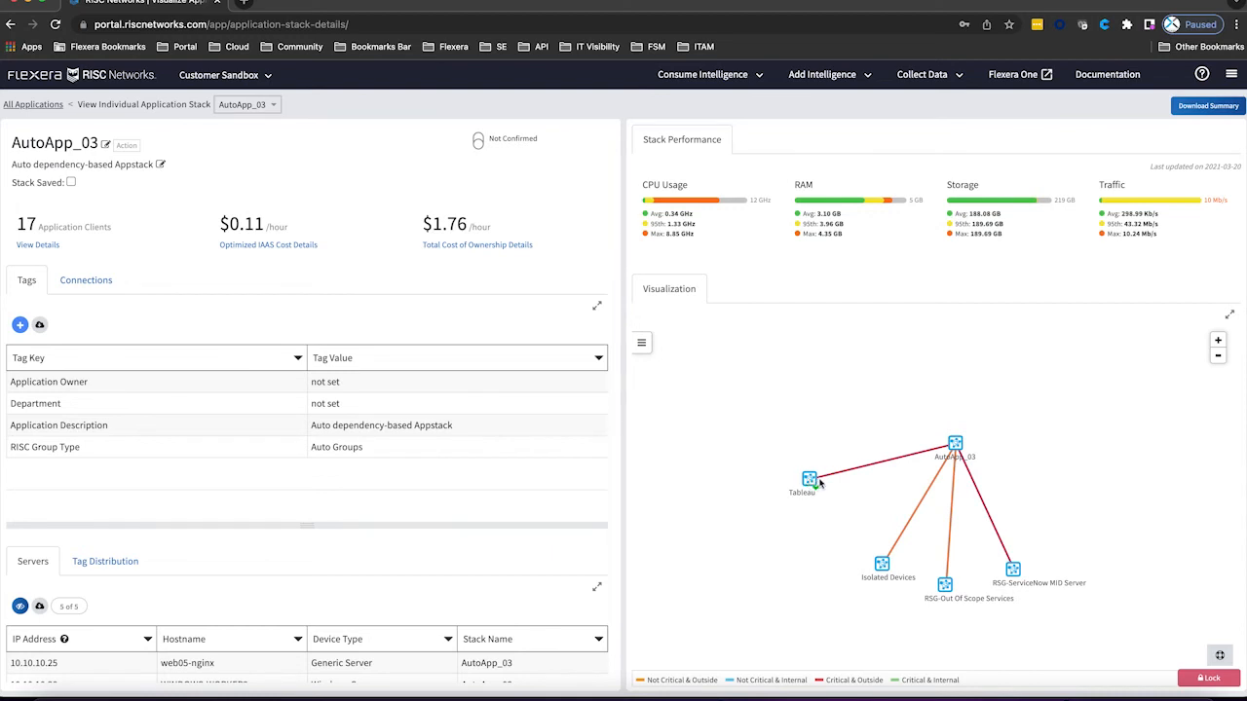
mouse_move(865, 470)
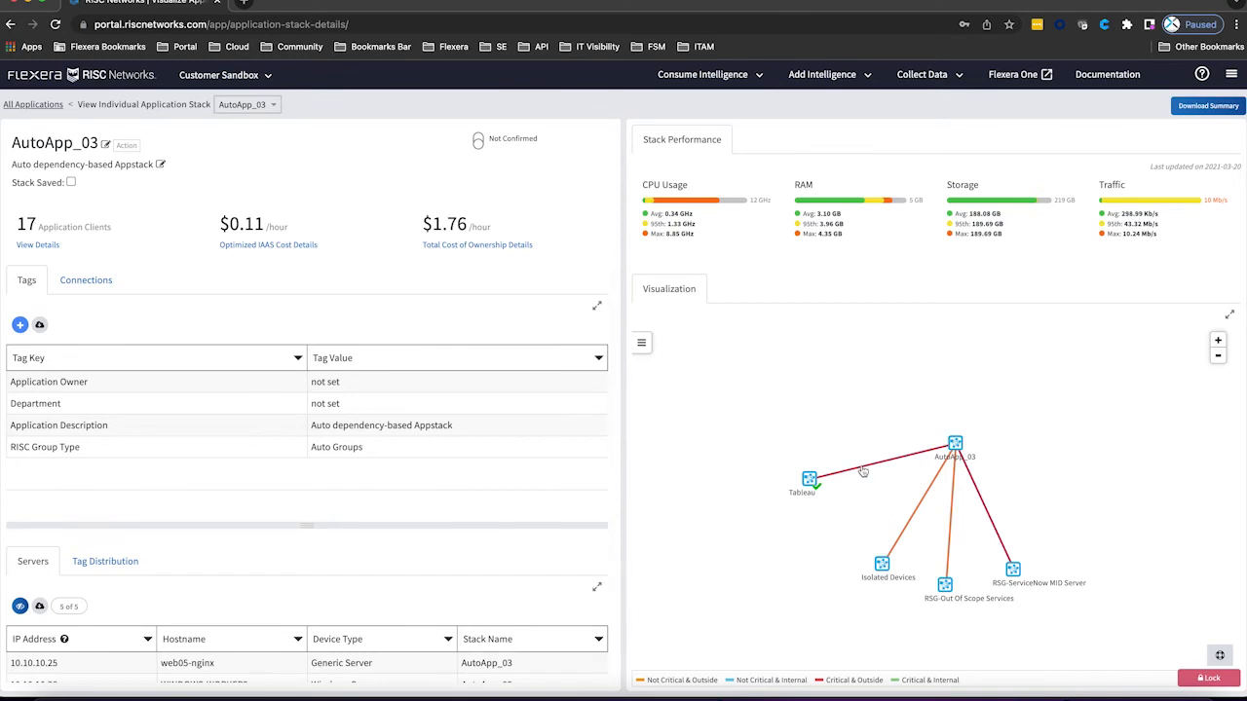
left_click(803, 477)
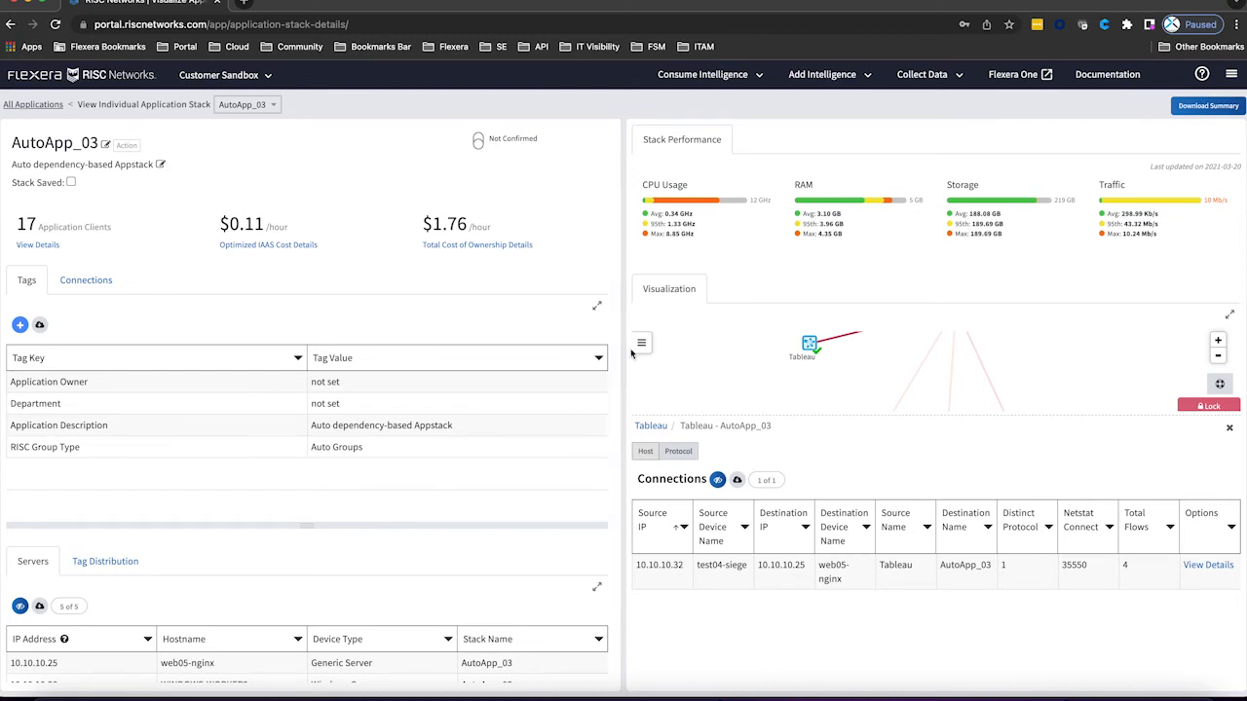
mouse_move(127, 82)
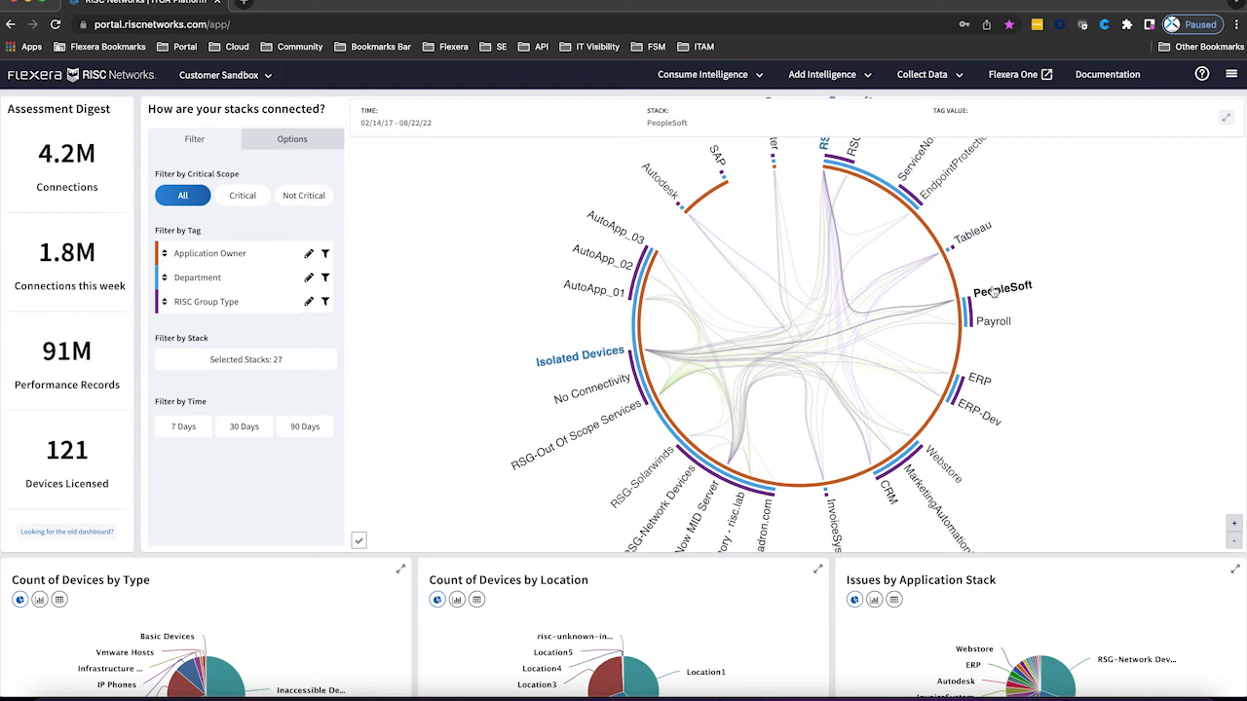
- Highlight Tableau in the 'How are your stacks connected?' chord diagram
left_click(970, 230)
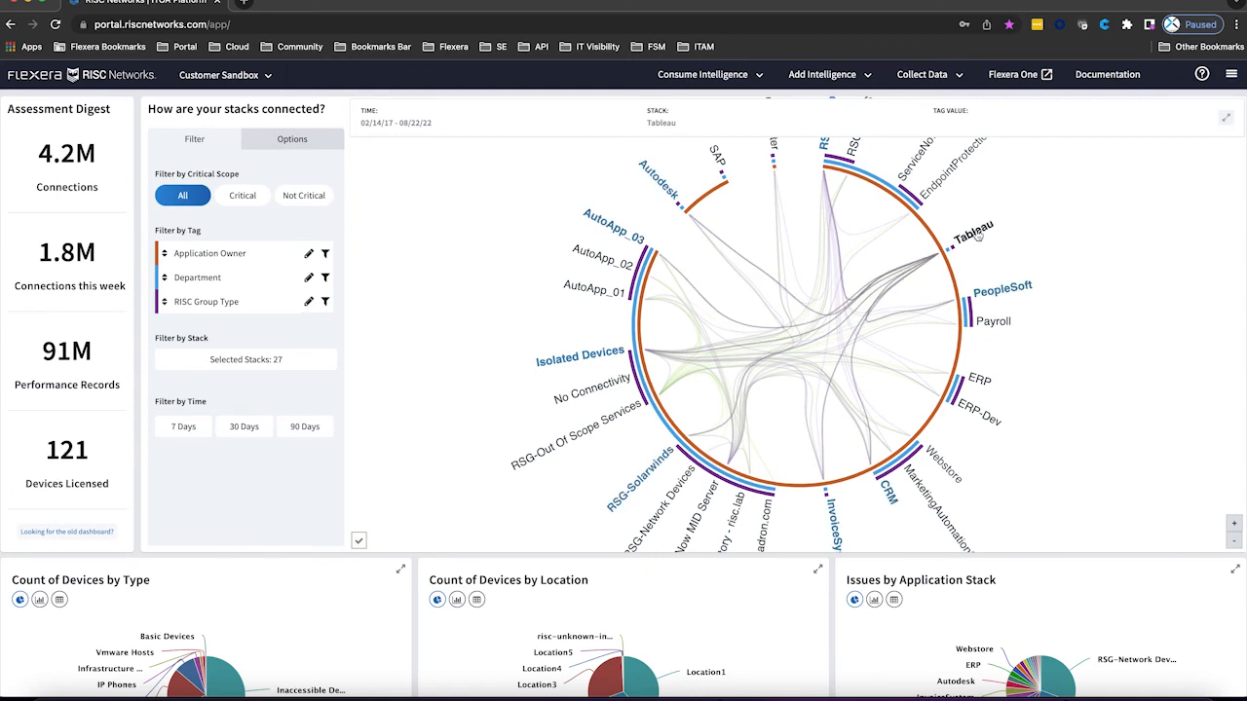